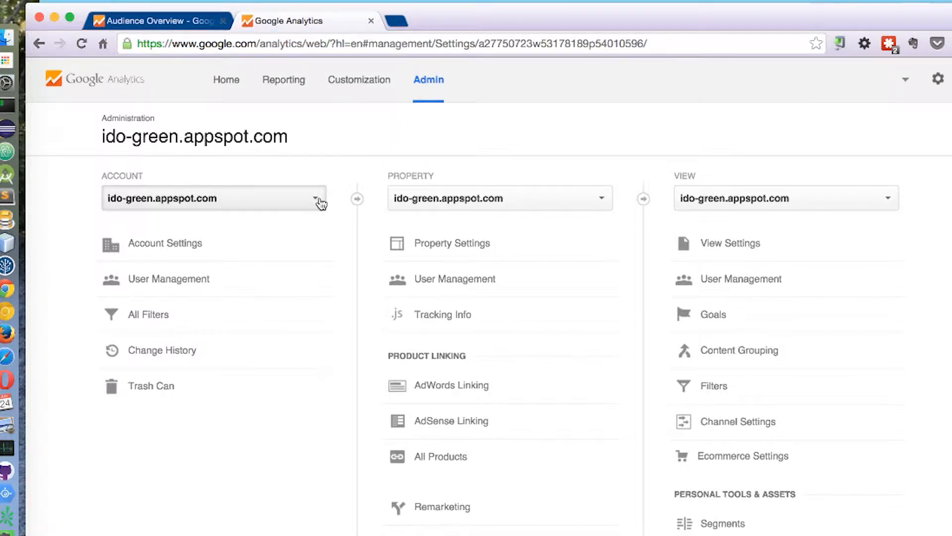
- Choose 'Create new account' from the Admin page's Account dropdown
left_click(314, 197)
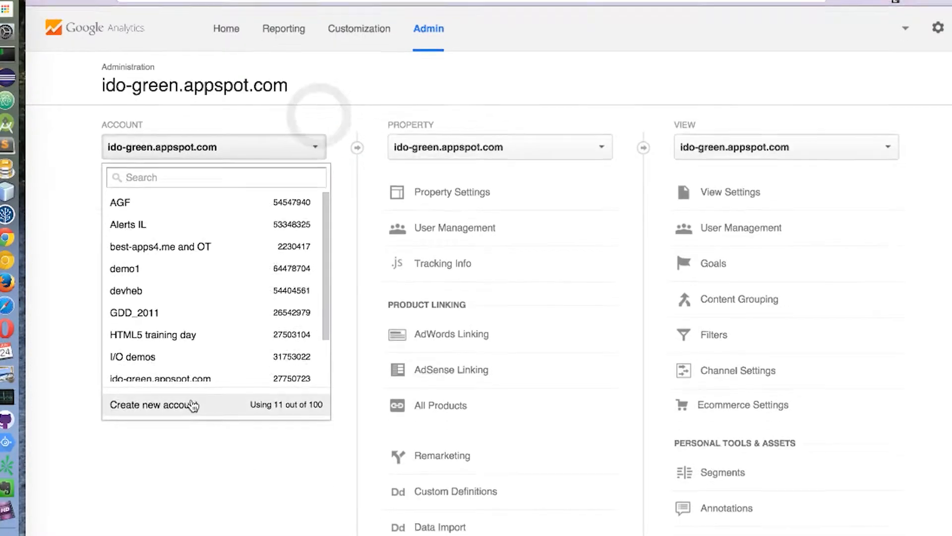
left_click(155, 404)
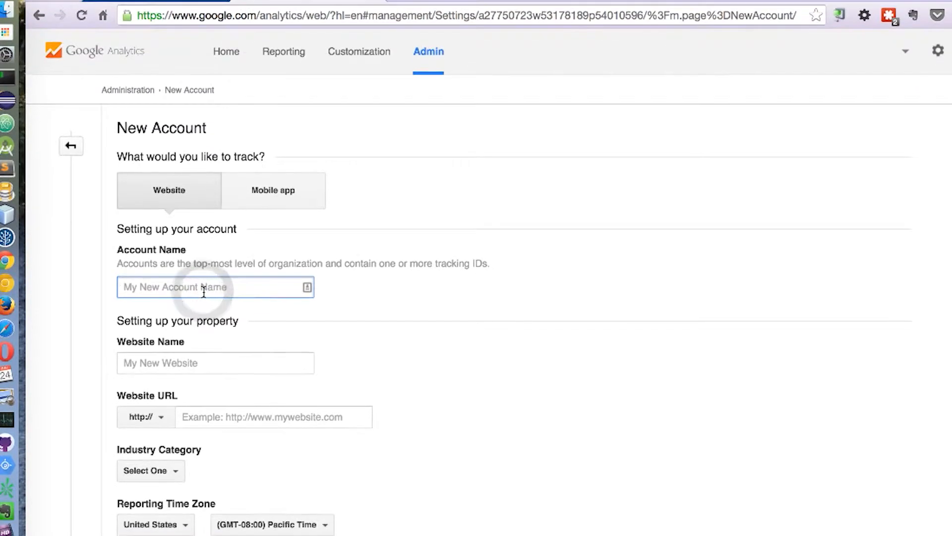
- Enter account name demo1, website name Ido's project and URL ido-green.appspot.com
type("demo1")
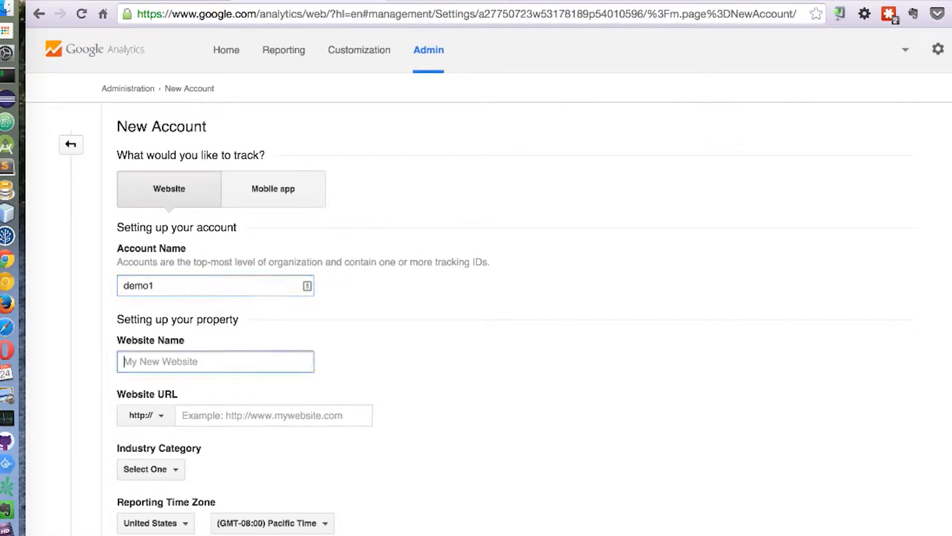
type("ldo")
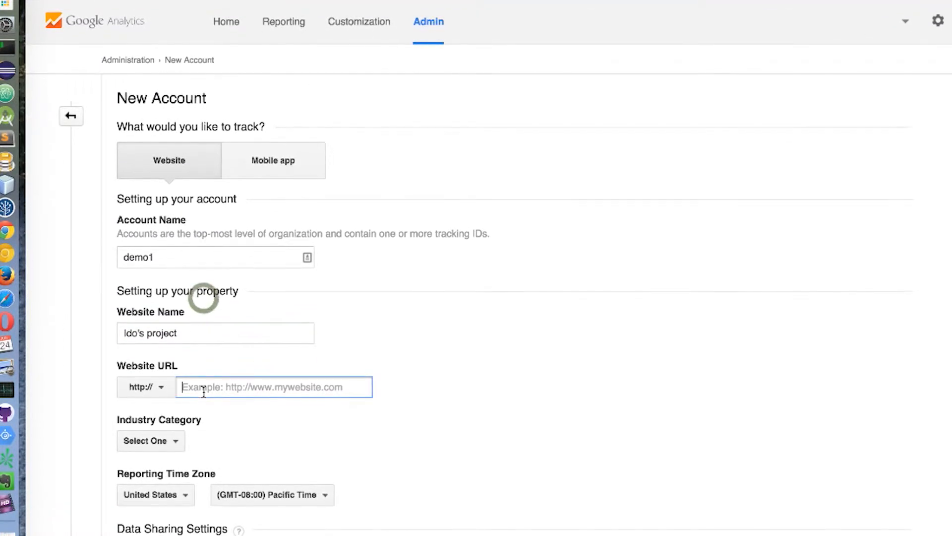
type("ido-green.appspot.com")
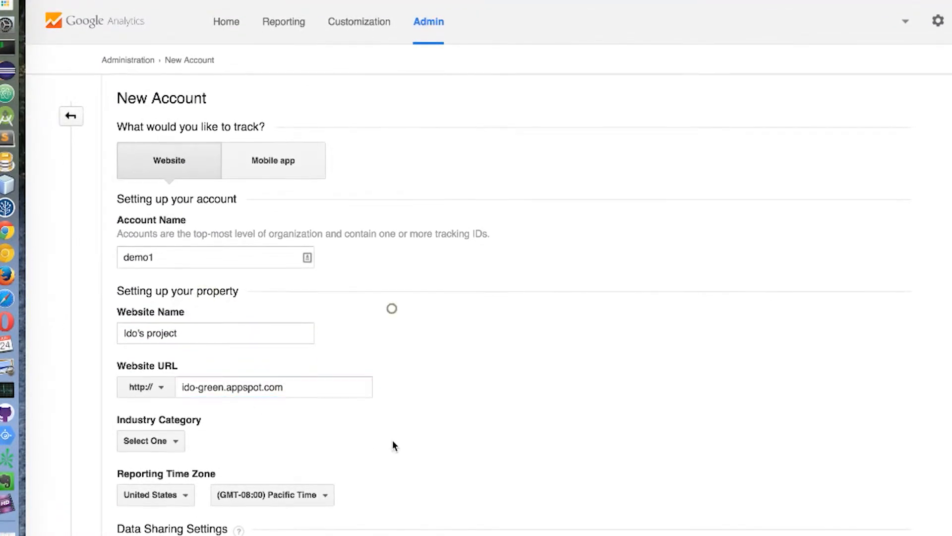
scroll("down", 3)
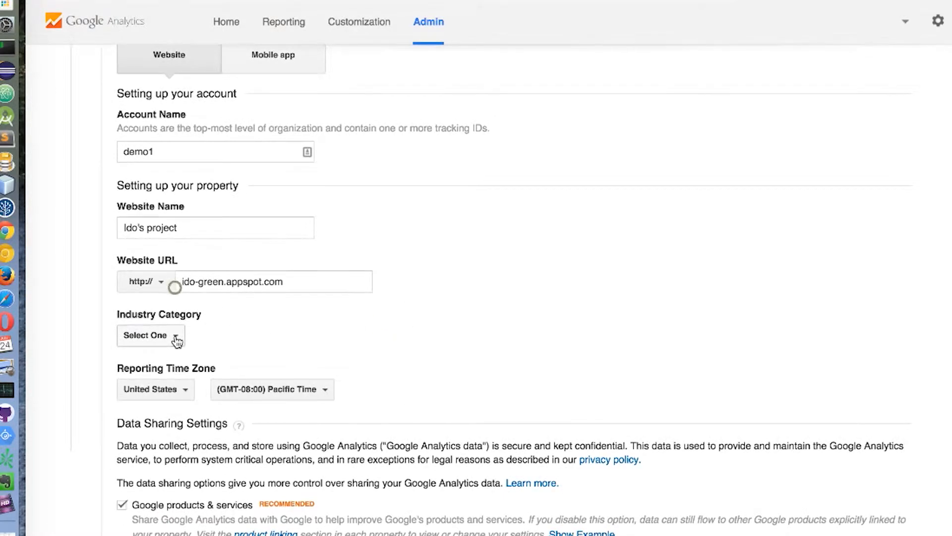
- Choose Internet and Telecom as the industry category and review the Data Sharing Settings
left_click(149, 335)
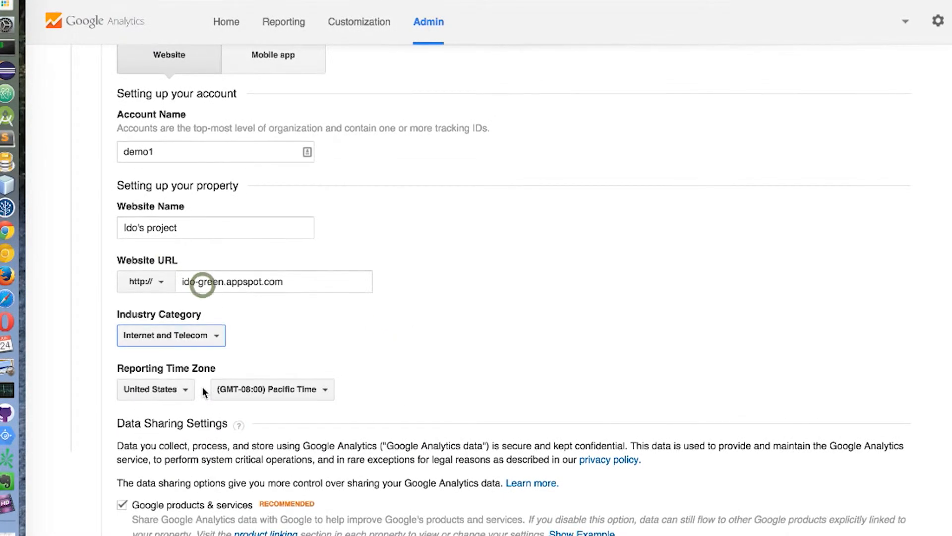
scroll("down", 3)
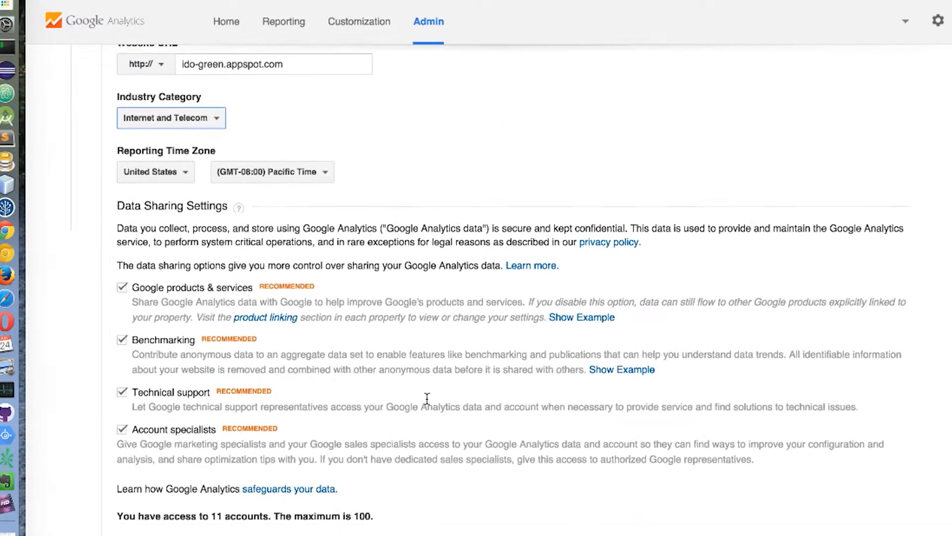
scroll("down", 3)
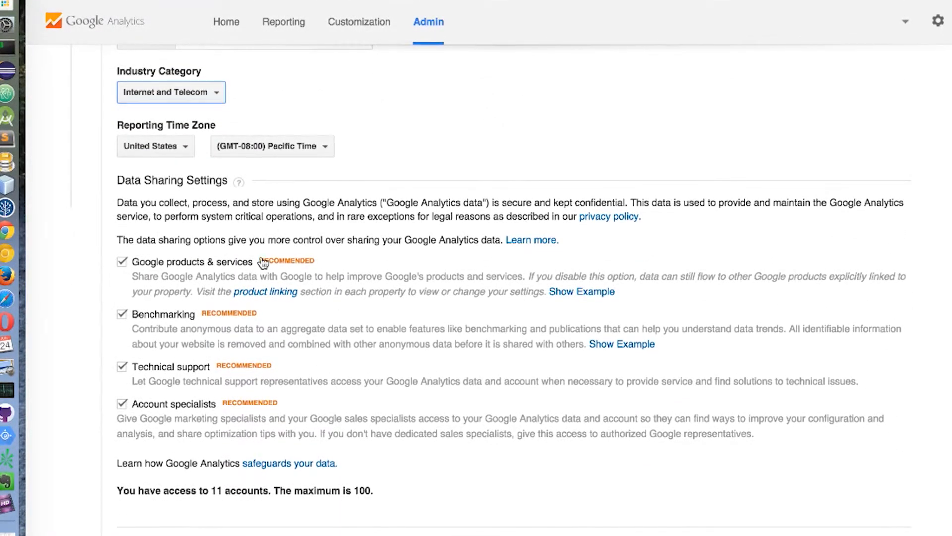
mouse_move(220, 525)
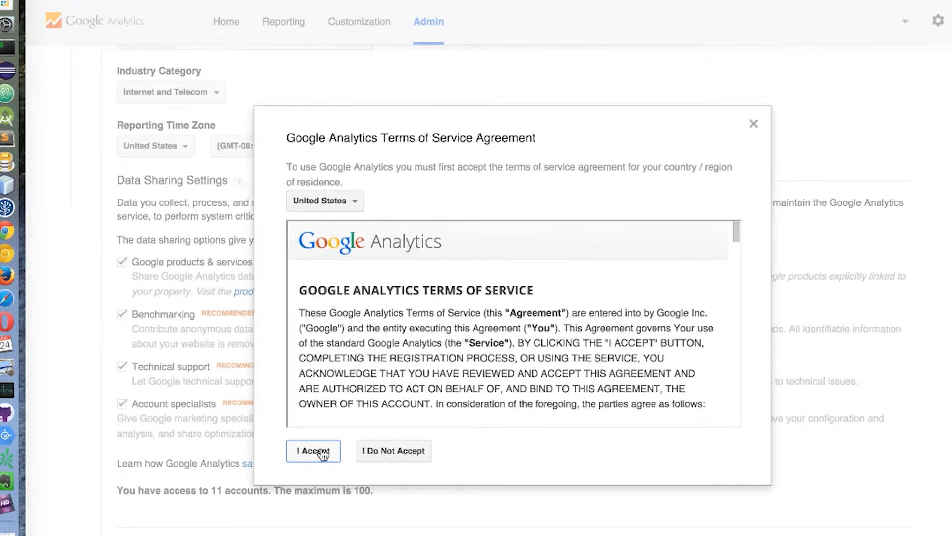
- Click 'I Accept' in the Terms of Service Agreement dialog
left_click(313, 450)
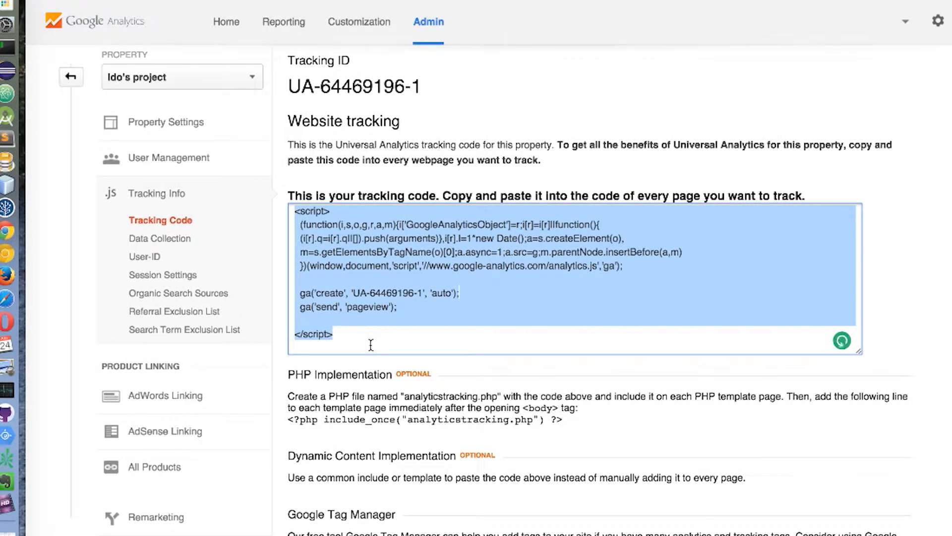
- Select the tracking code script for tracking ID UA-64469196-1
left_click(155, 21)
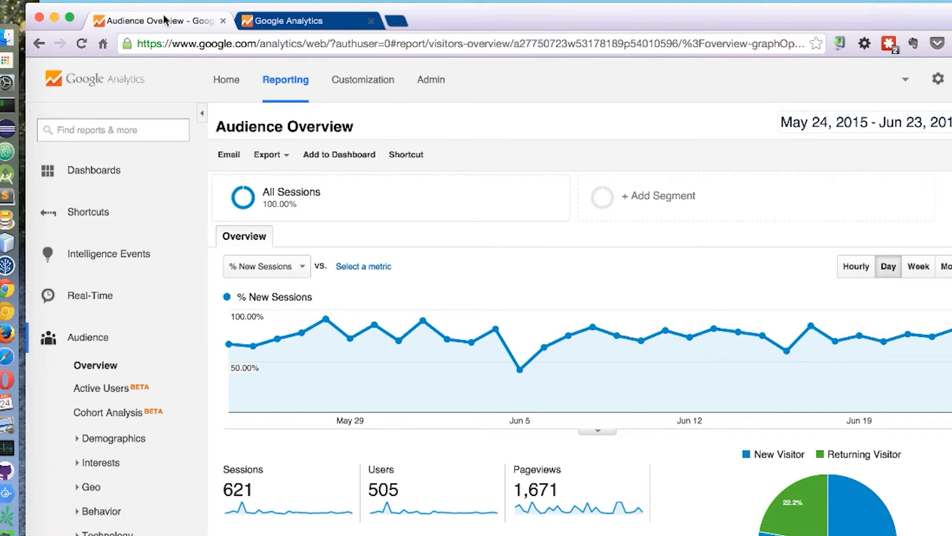
mouse_move(436, 89)
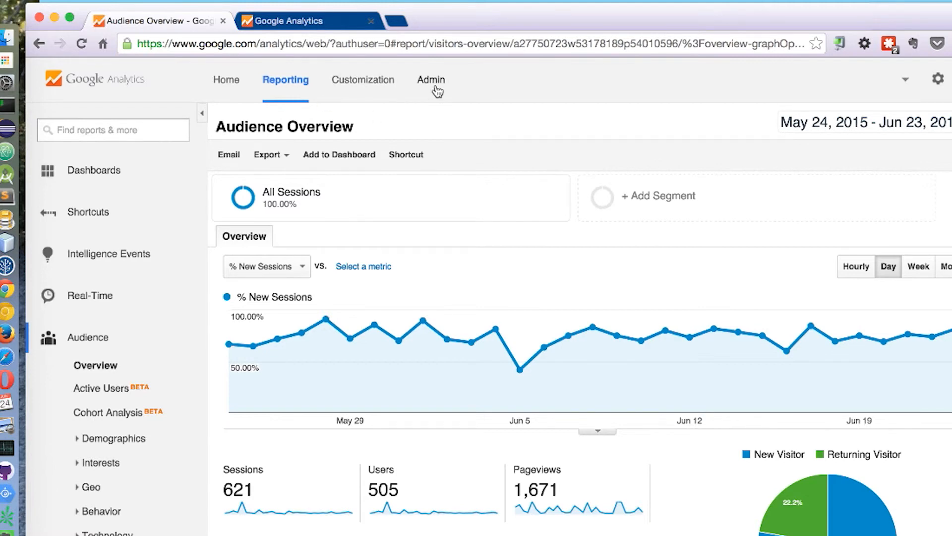
- Go to the Admin page for the ido-green.appspot.com account from Audience Overview
left_click(430, 79)
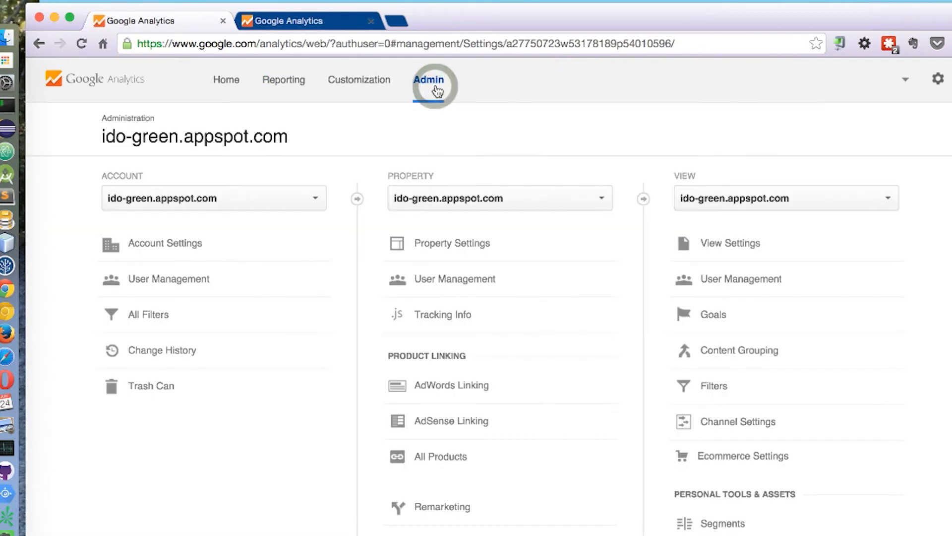